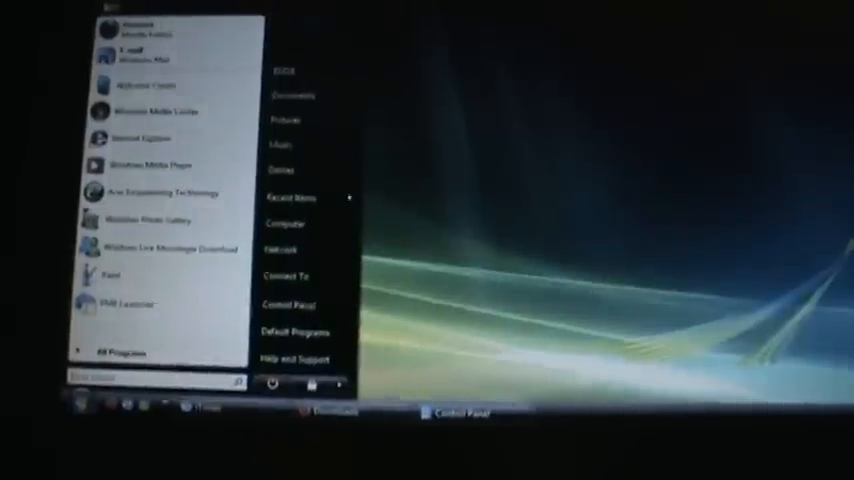
Step: Open Control Panel from the Start menu to reach the User Accounts and Family Safety category
left_click(288, 304)
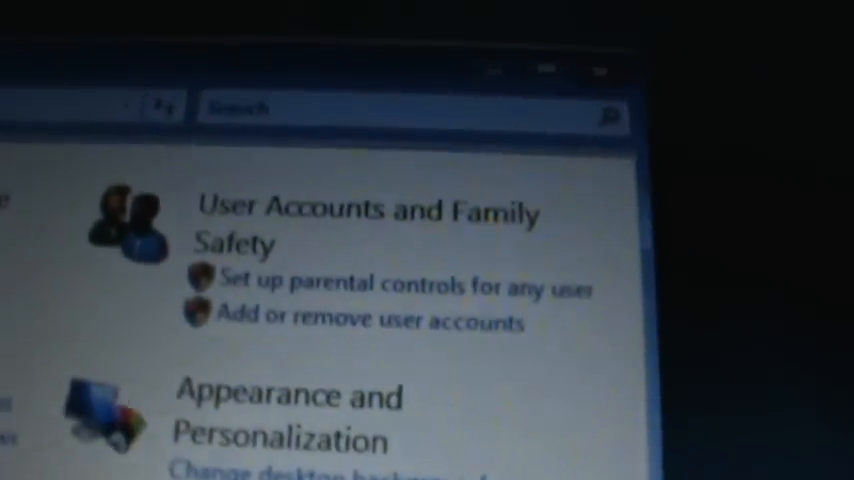